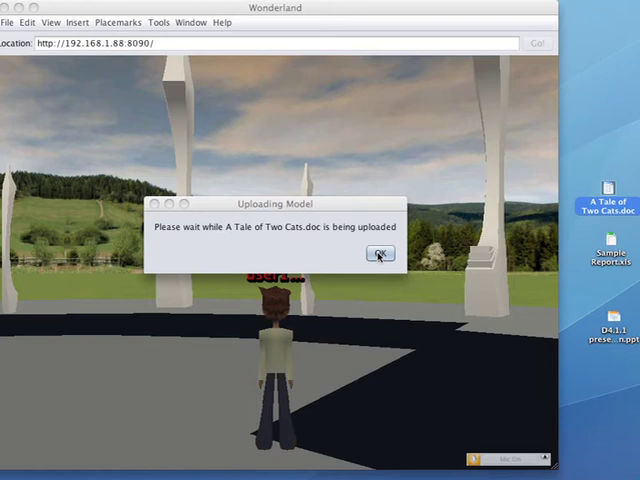
# - Confirm the upload of A Tale of Two Cats.doc and place its viewer panel
pyautogui.click(380, 253)
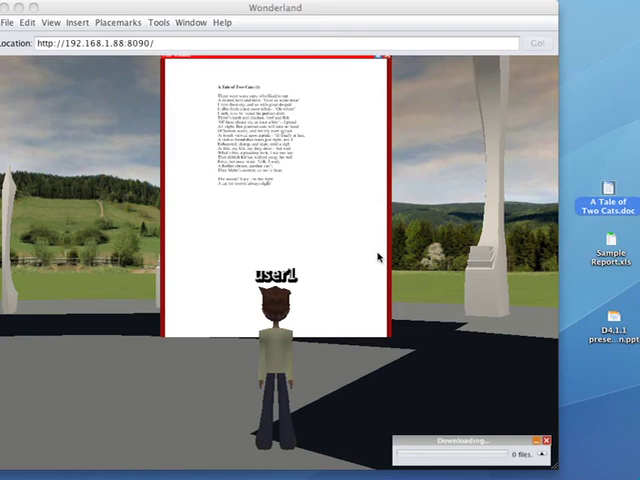
pyautogui.moveTo(399, 272)
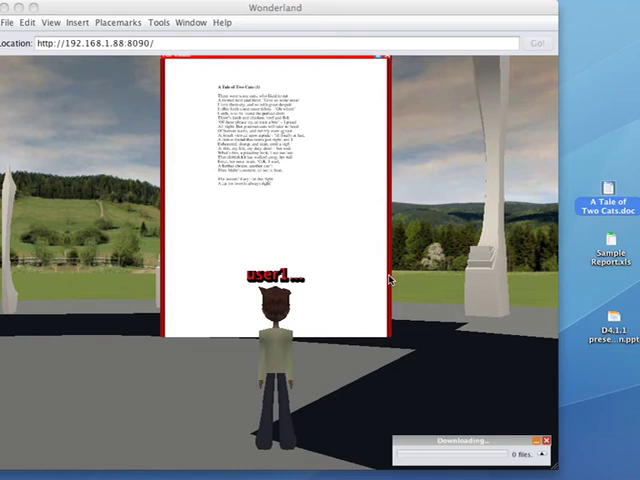
pyautogui.click(275, 200)
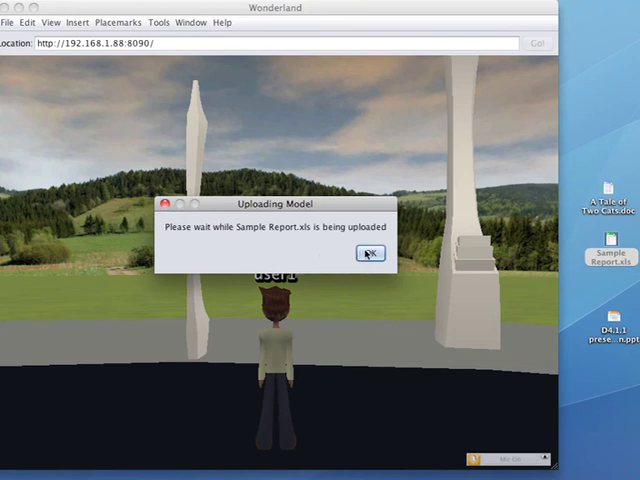
pyautogui.click(369, 252)
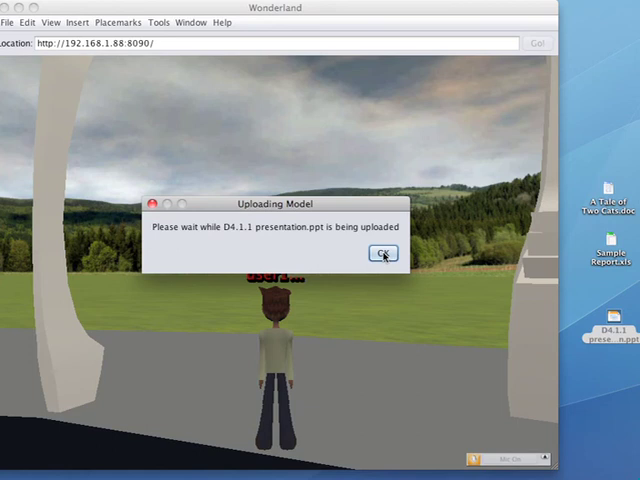
# - Confirm the D4.1.1 presentation upload and take control of its viewer panel
pyautogui.click(381, 252)
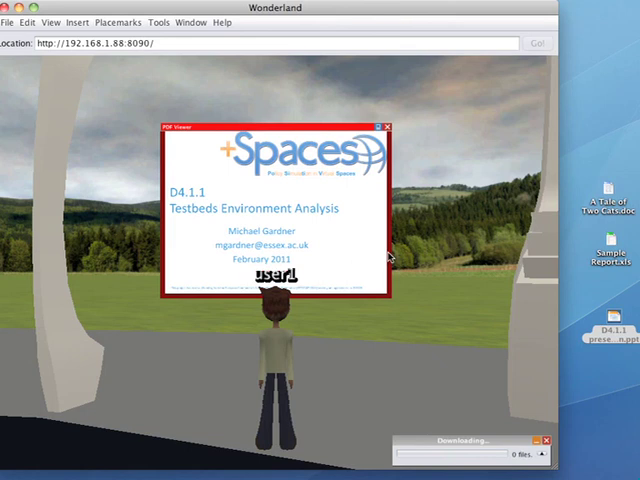
pyautogui.click(275, 220)
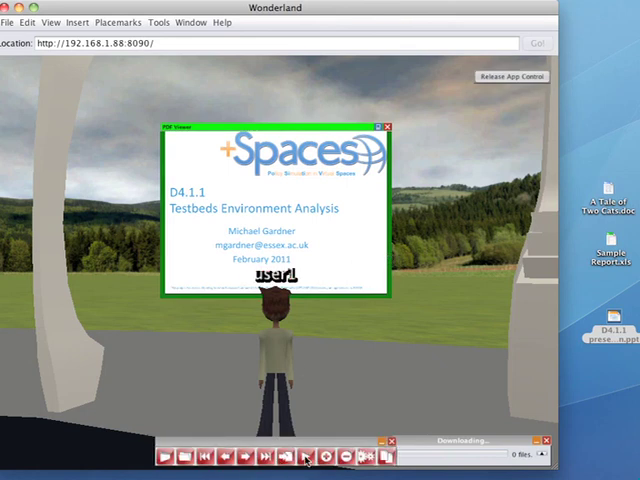